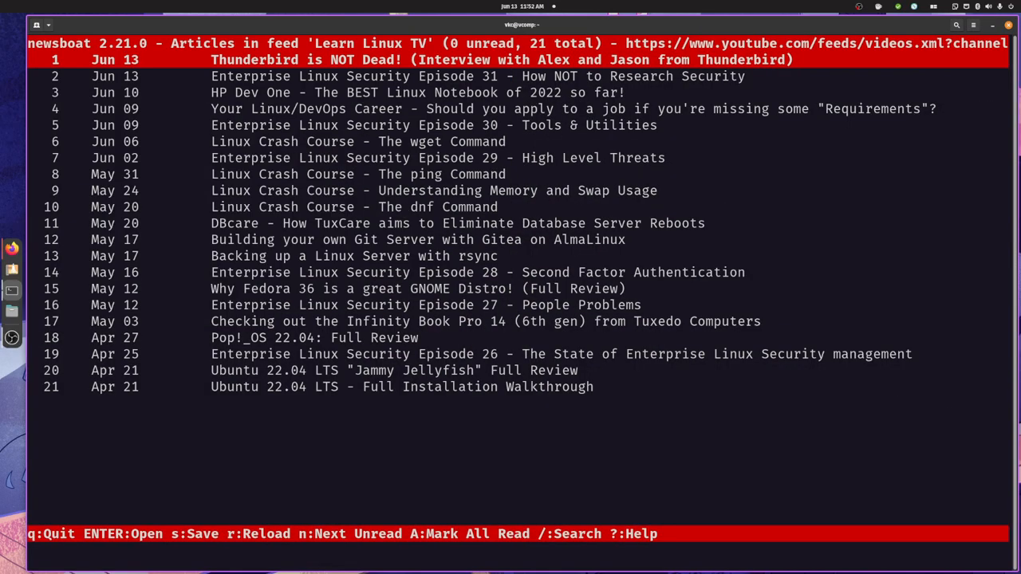
- Launch the top 'Thunderbird is NOT Dead!' Learn Linux TV article in mpv
key("Return")
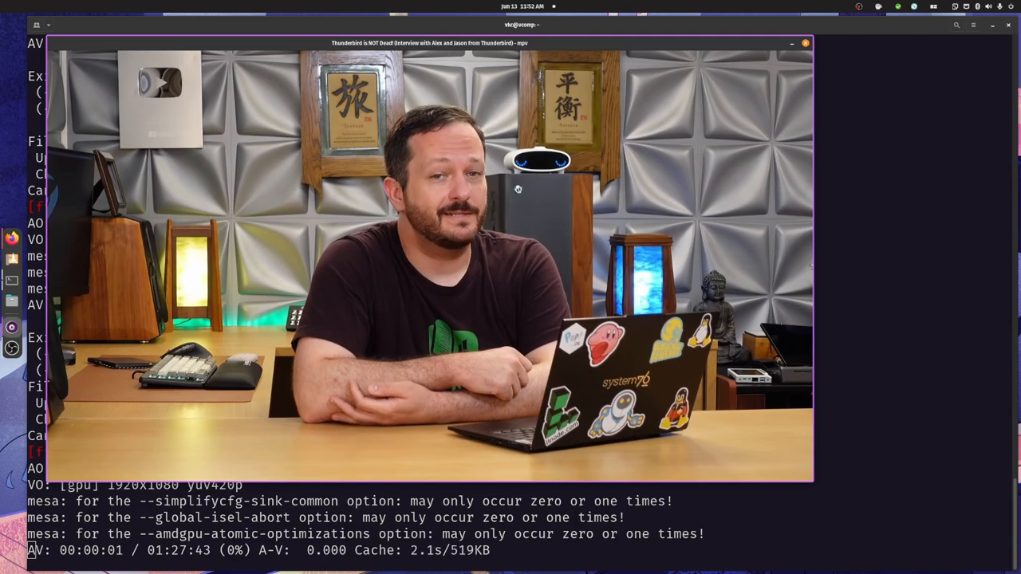